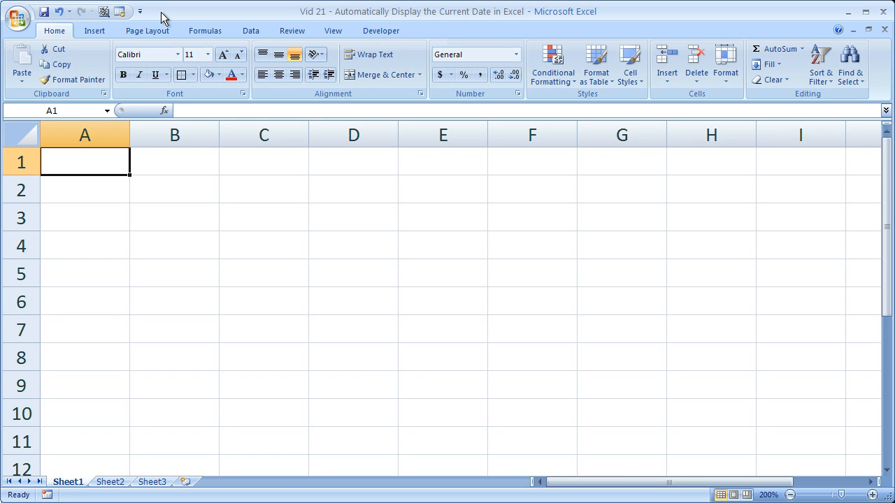
Step: Enter =TODAY() in cell A1 so it shows the current date, 11/4/2009
text(=toda)
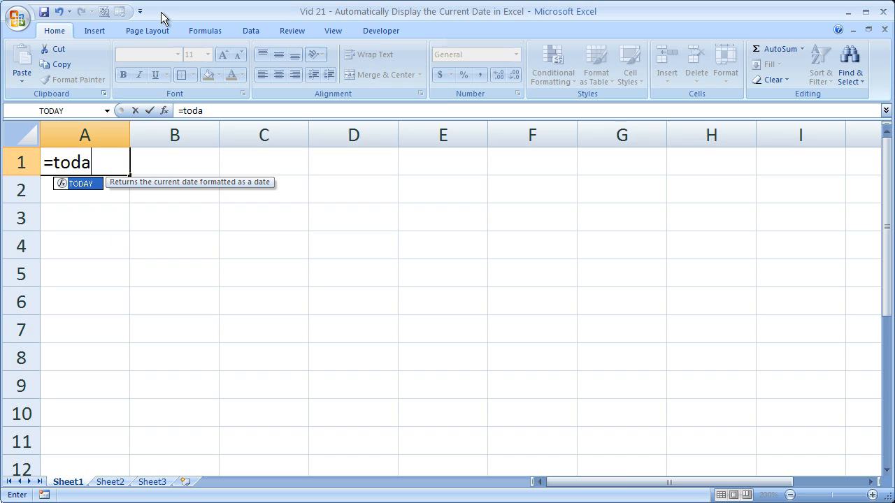
text(y)
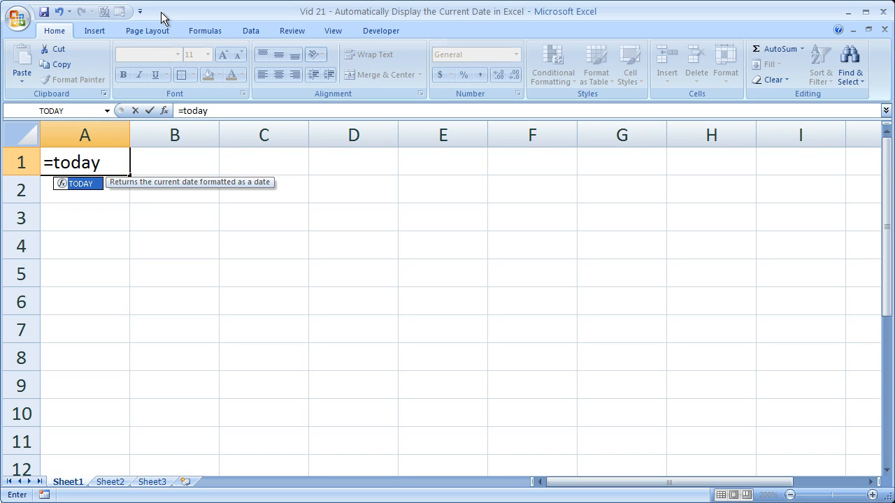
text(())
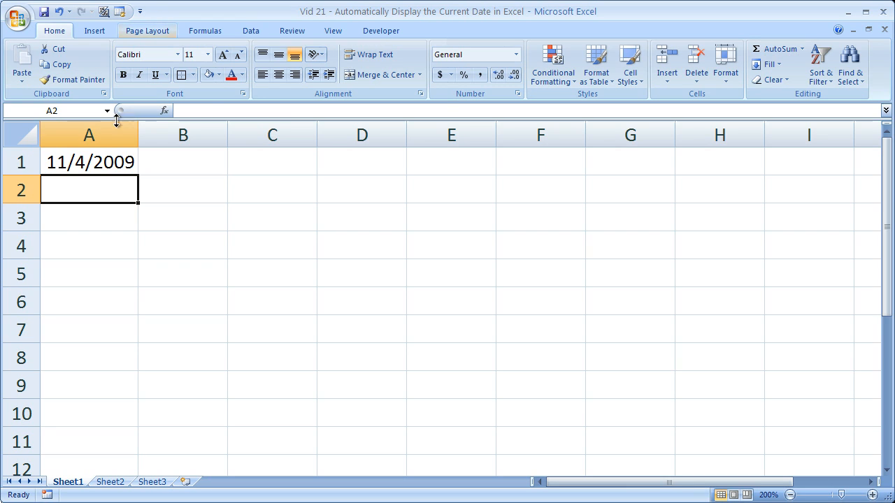
click(89, 162)
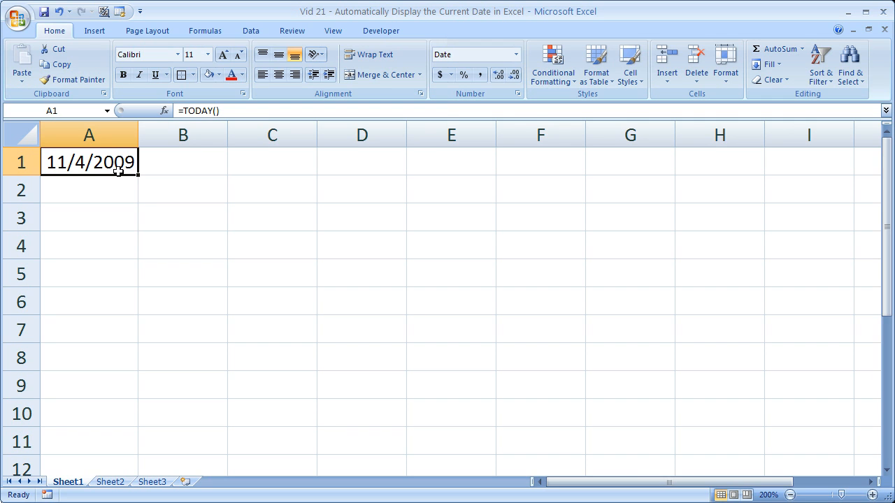
mouse_move(146, 205)
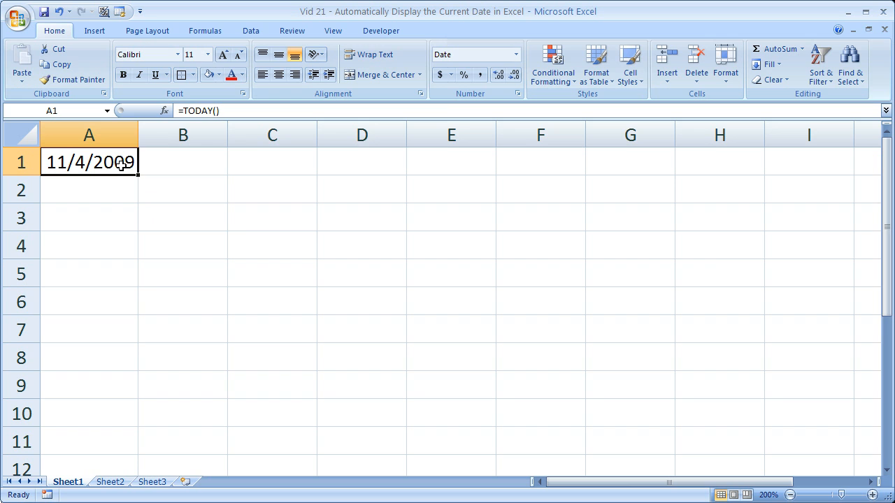
Step: Reformat A1 as the written-out Date type so it reads November 4, 2009
right_click(89, 163)
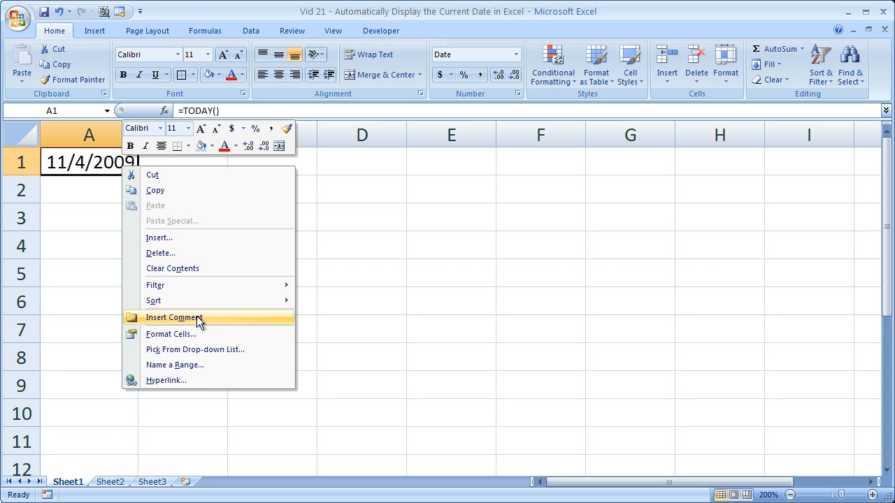
click(171, 334)
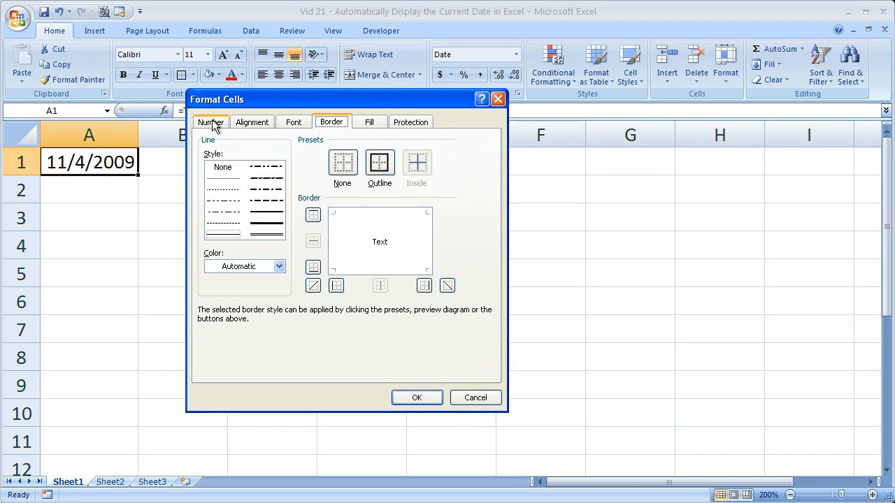
click(210, 121)
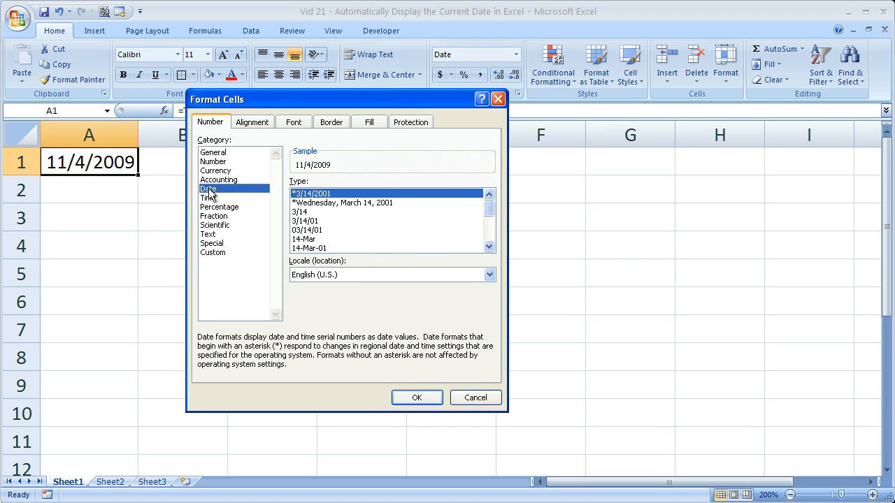
mouse_move(501, 204)
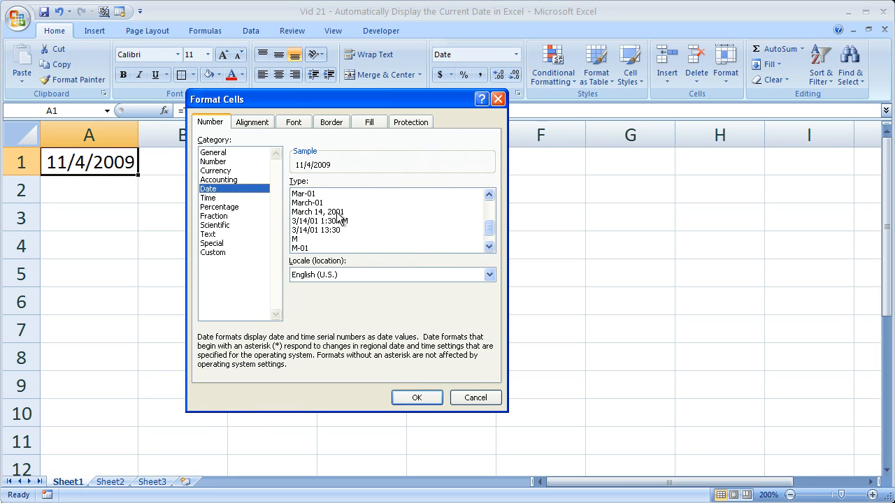
click(417, 397)
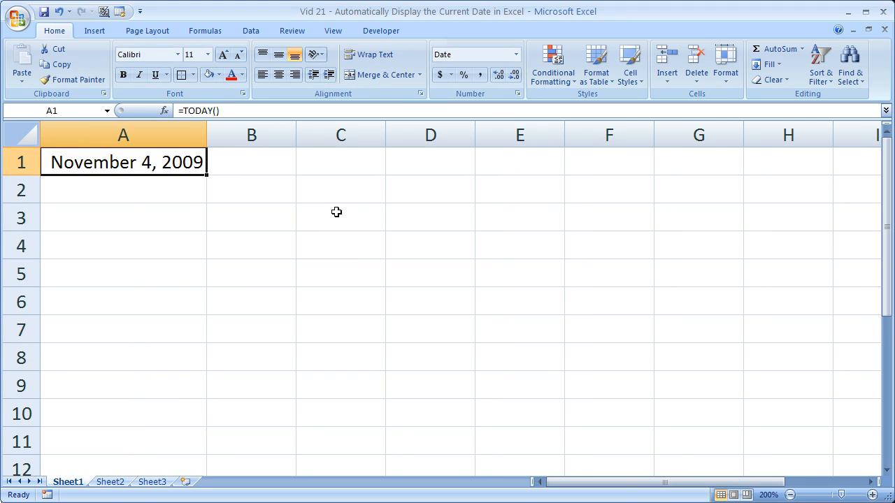
right_click(126, 162)
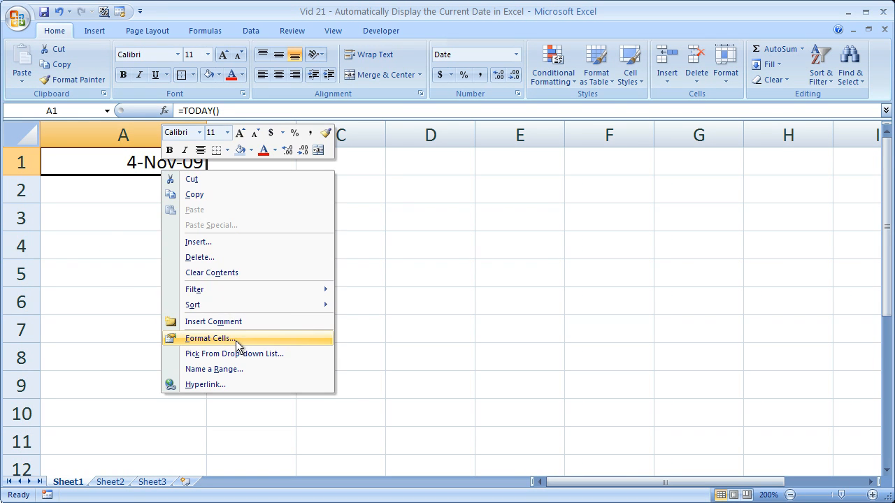
Step: Reformat A1 as the weekday date type, Wednesday, November 04, 2009
click(208, 338)
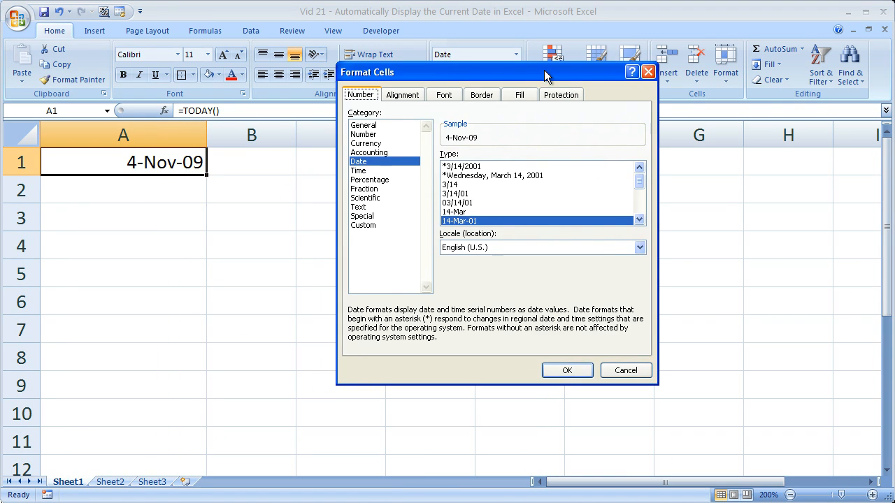
click(568, 370)
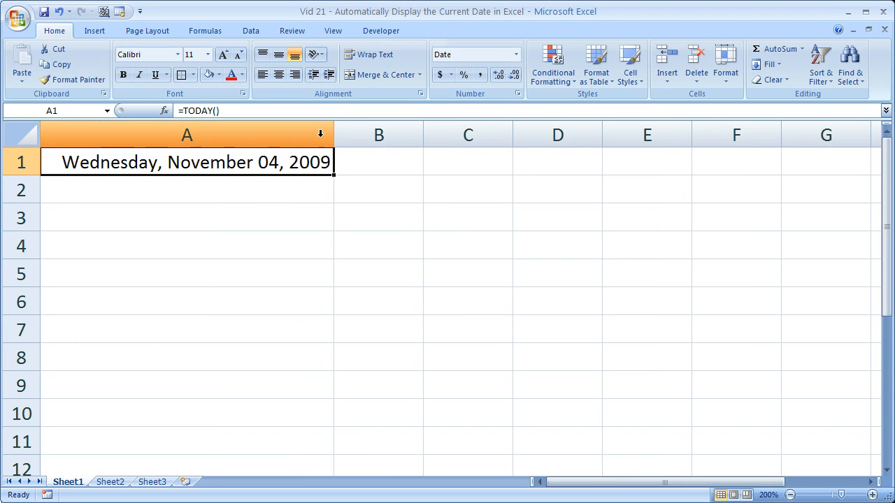
mouse_move(334, 134)
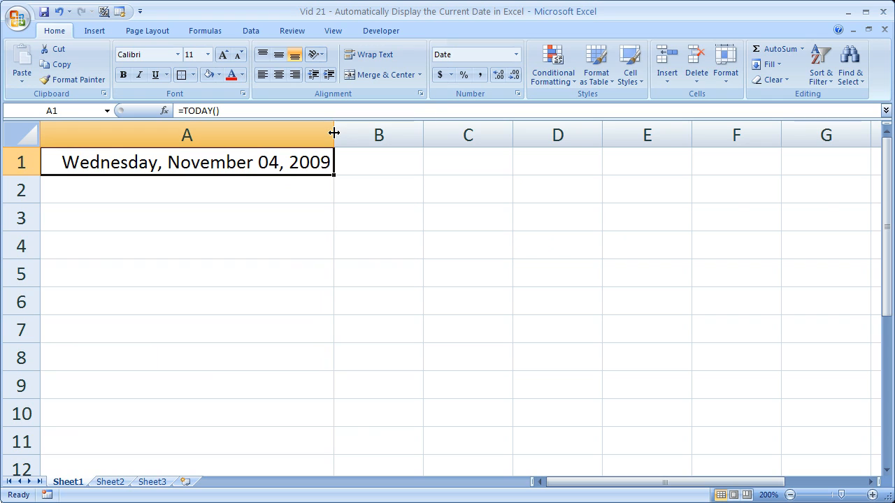
mouse_move(366, 224)
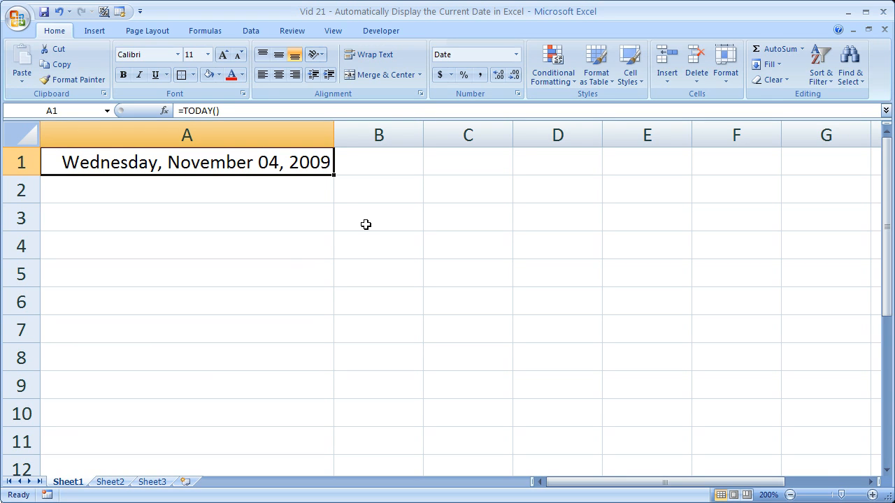
mouse_move(112, 159)
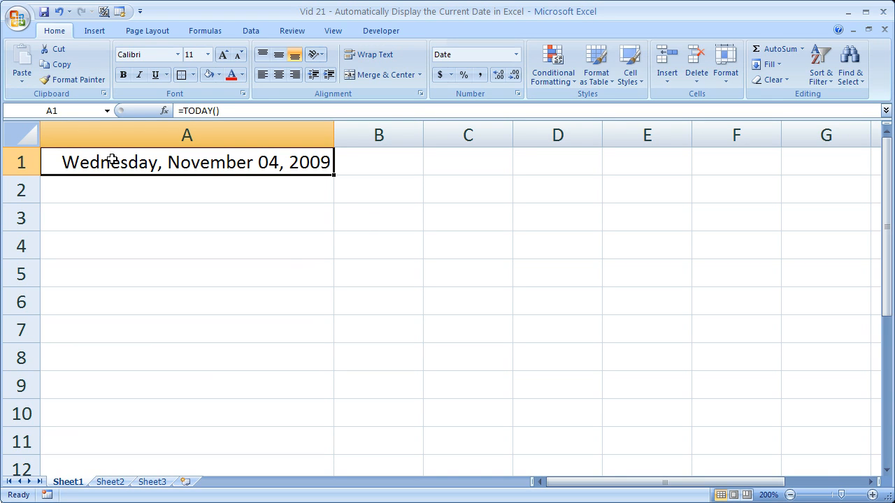
mouse_move(310, 175)
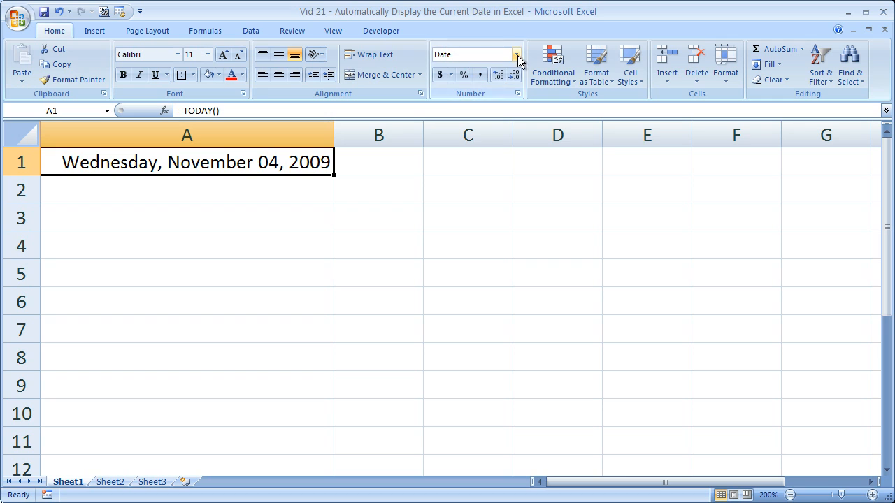
click(517, 54)
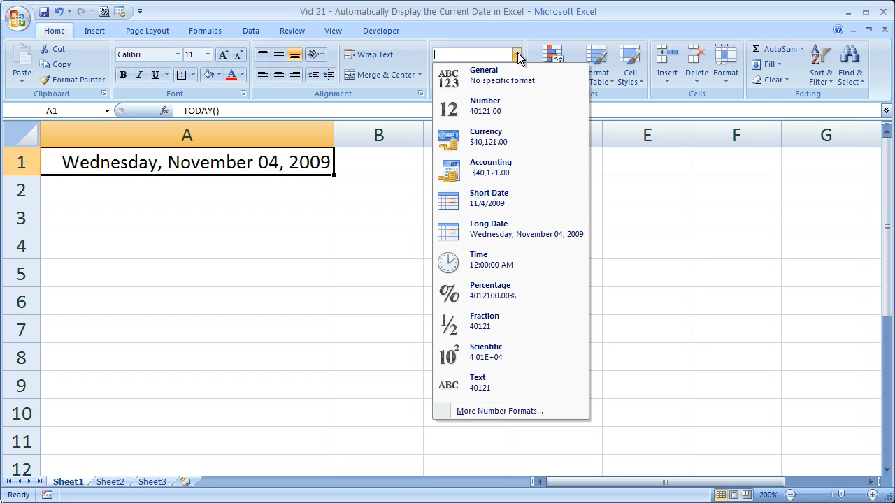
click(489, 230)
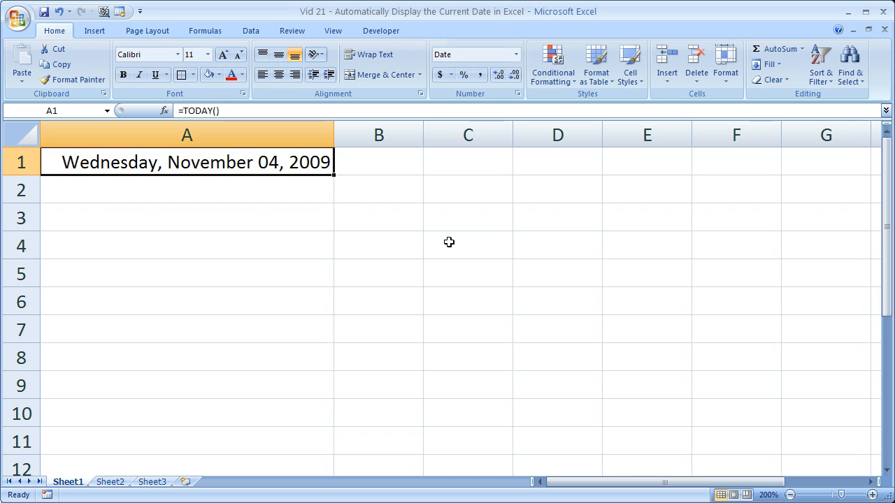
mouse_move(304, 201)
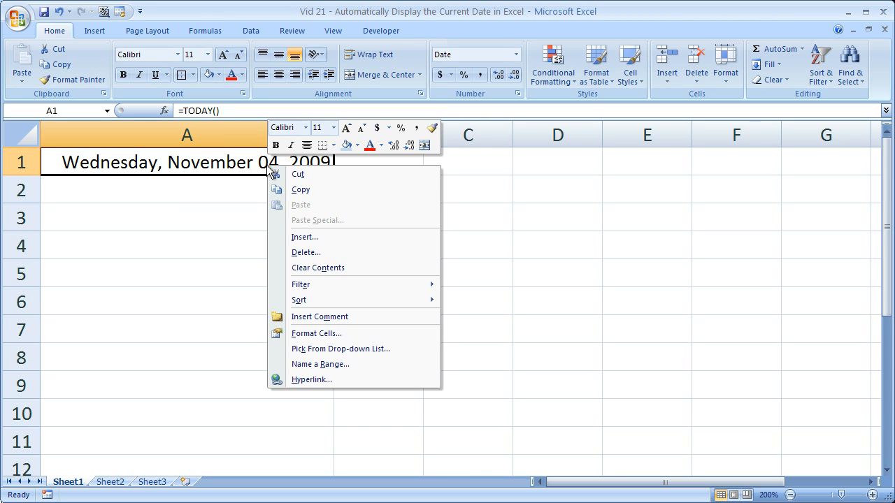
Step: Apply a Custom day-month-year date code to A1 so it reads 11/4/2009 again
click(316, 332)
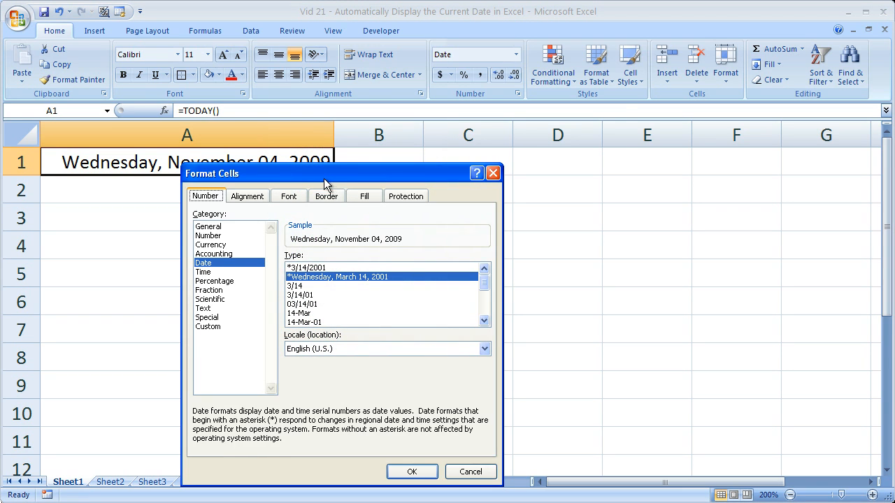
drag(324, 173, 467, 112)
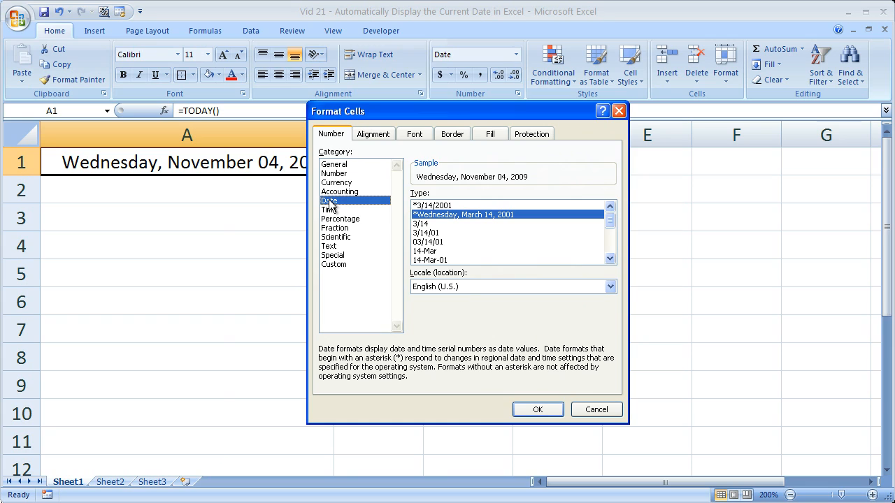
mouse_move(397, 110)
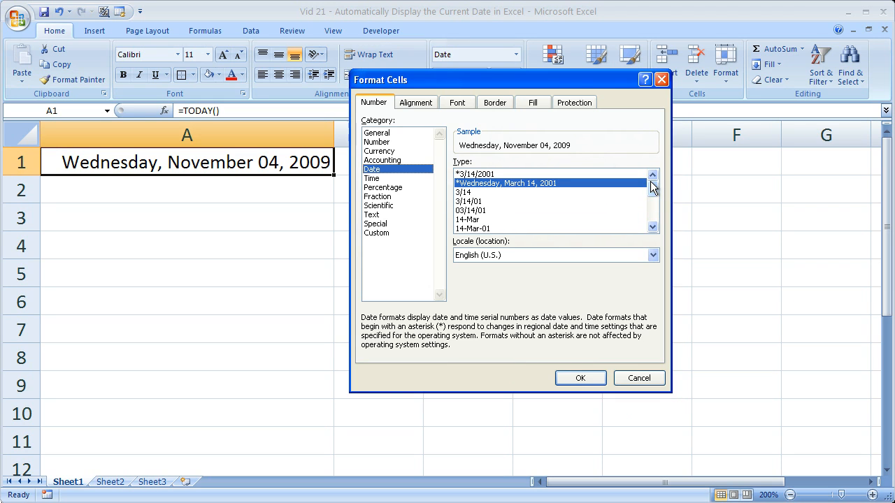
click(377, 232)
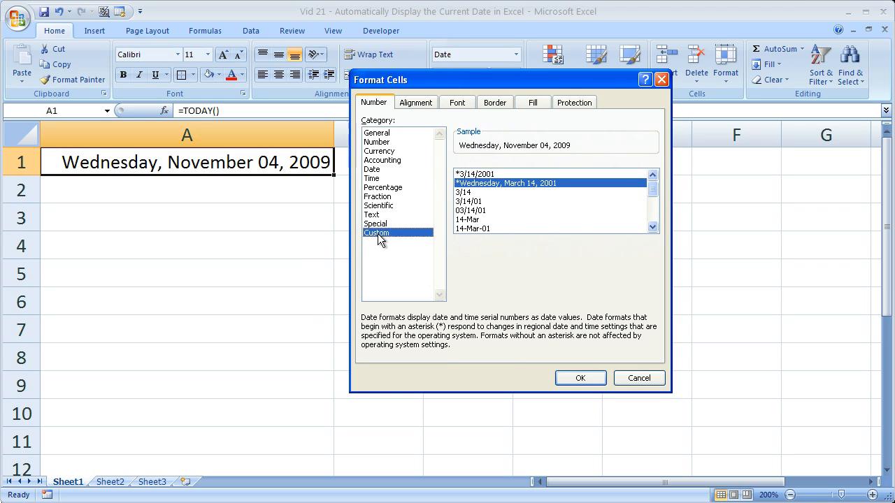
click(376, 232)
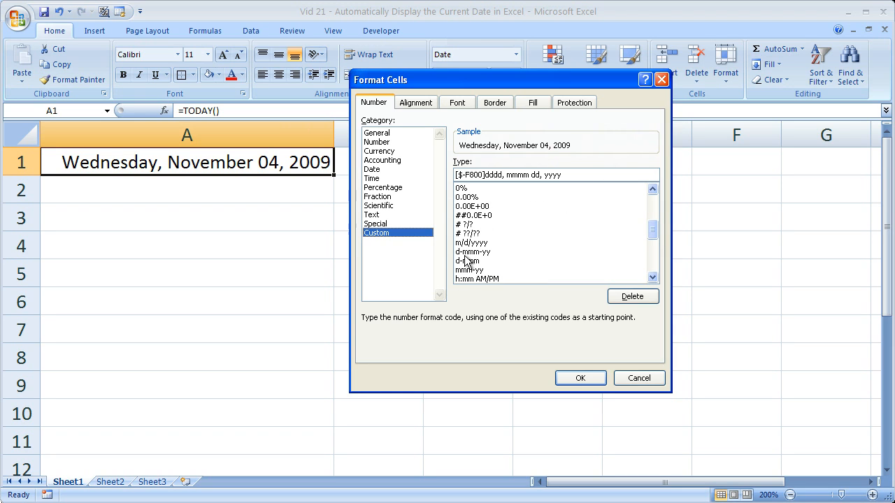
click(472, 252)
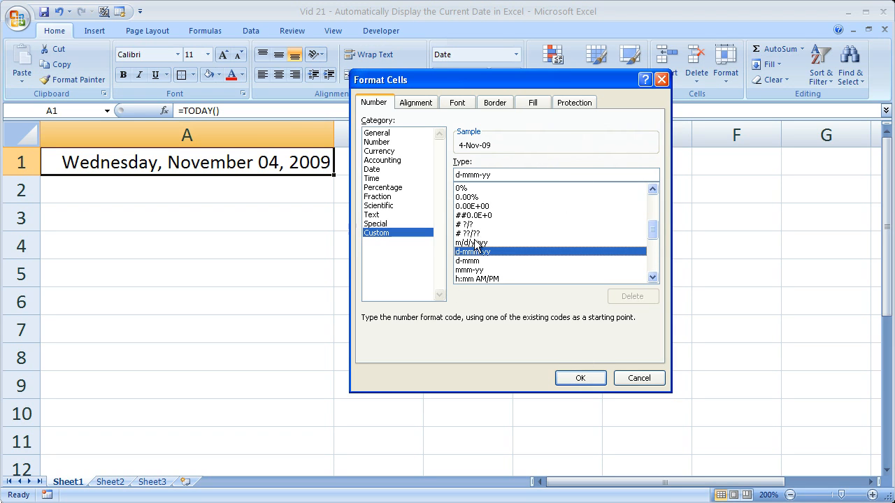
click(580, 378)
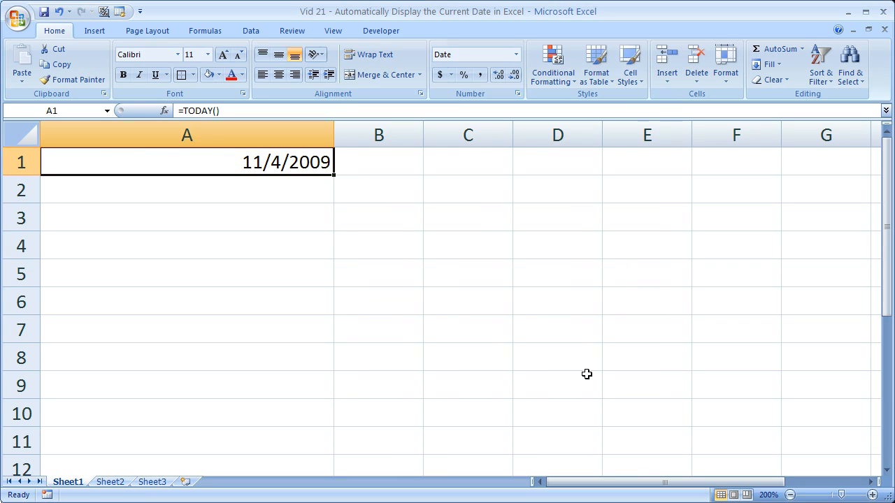